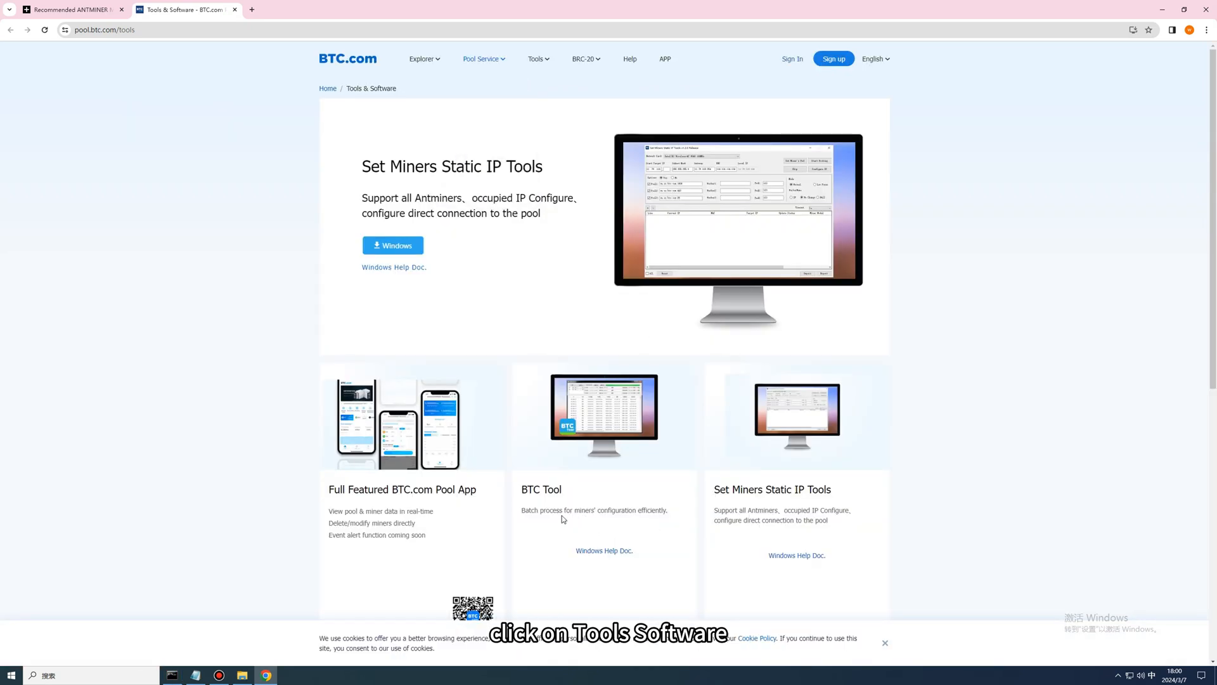
Step: View the Antminer L9's pool address and miner name settings, then go to the F2Pool account page
{"action": "scroll", "scroll_direction": "down", "scroll_amount": 3}
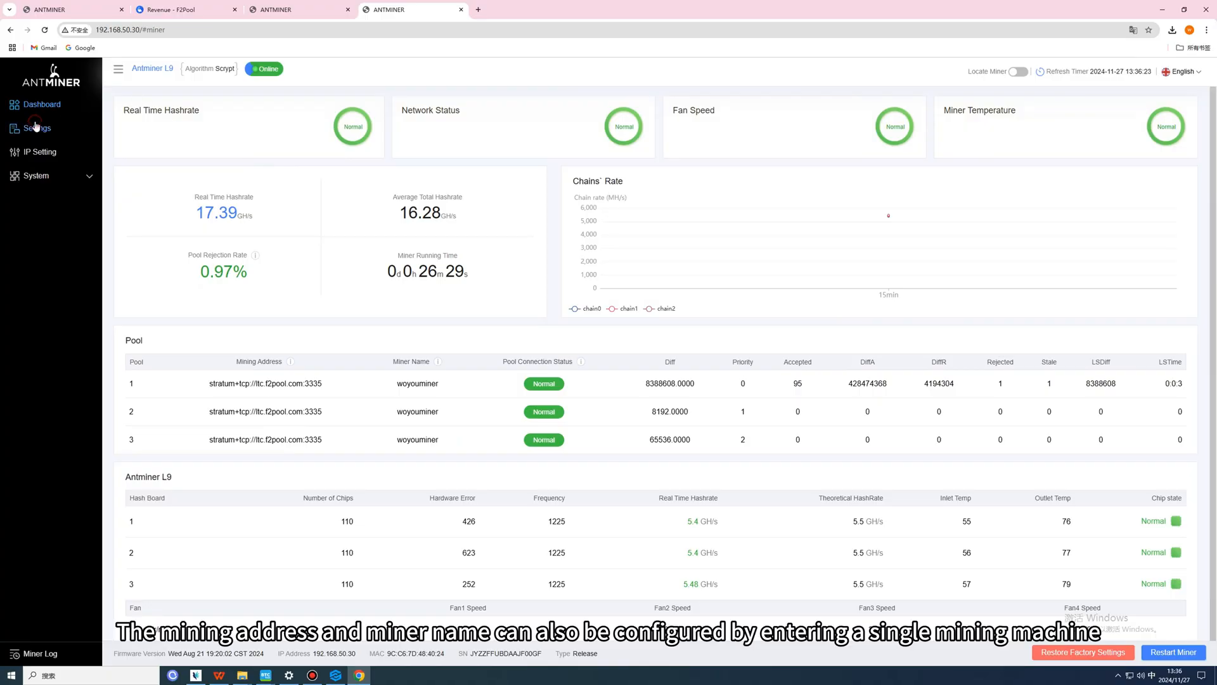
{"action": "left_click", "coordinate": [37, 128]}
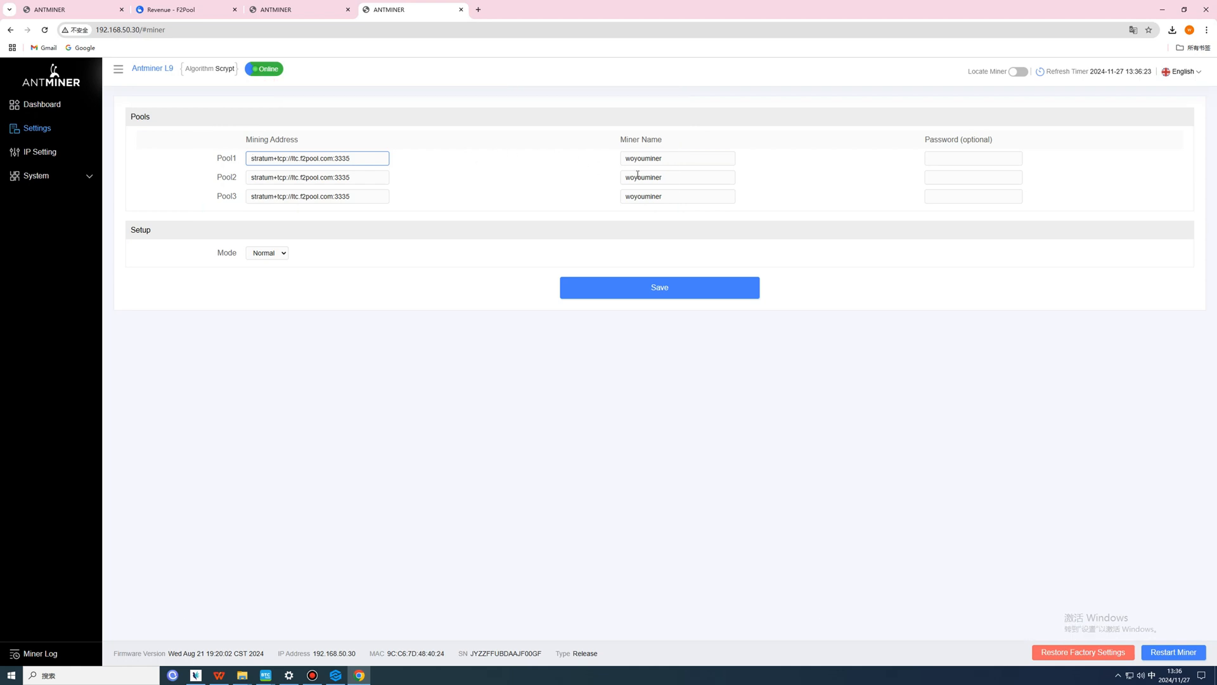
{"action": "left_click", "coordinate": [185, 9]}
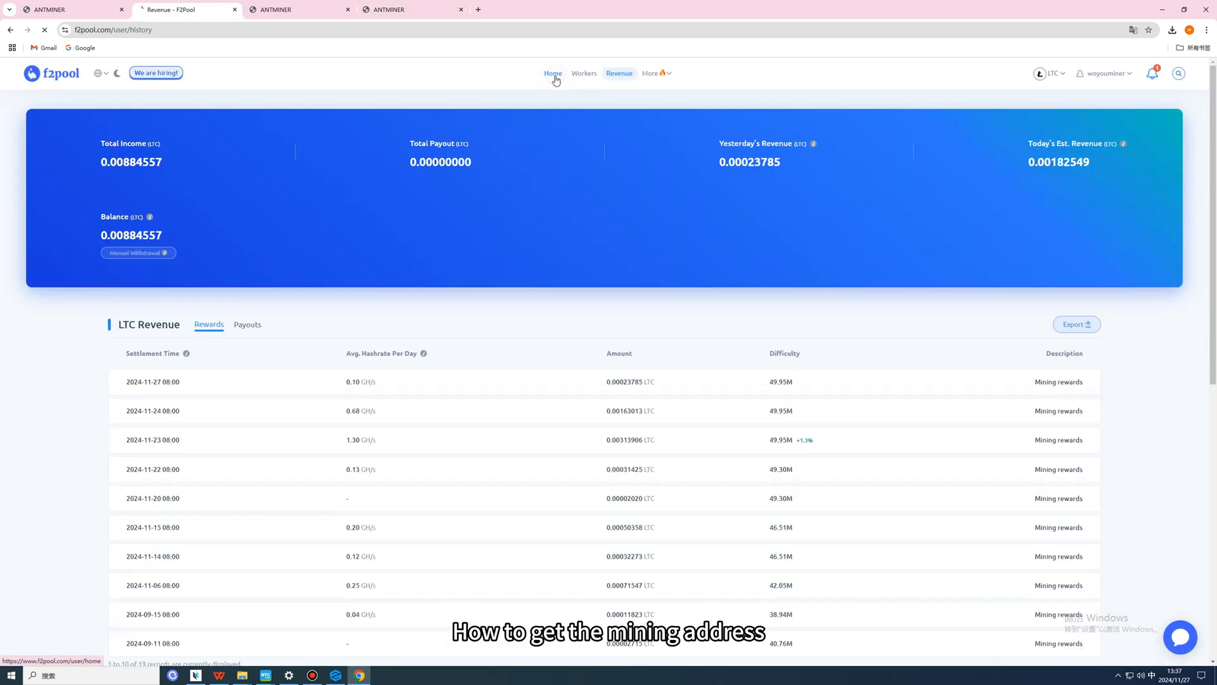
Step: Show the LTC home dashboard with its Pool URL stratum addresses, then the Workers hashrate list
{"action": "left_click", "coordinate": [552, 73]}
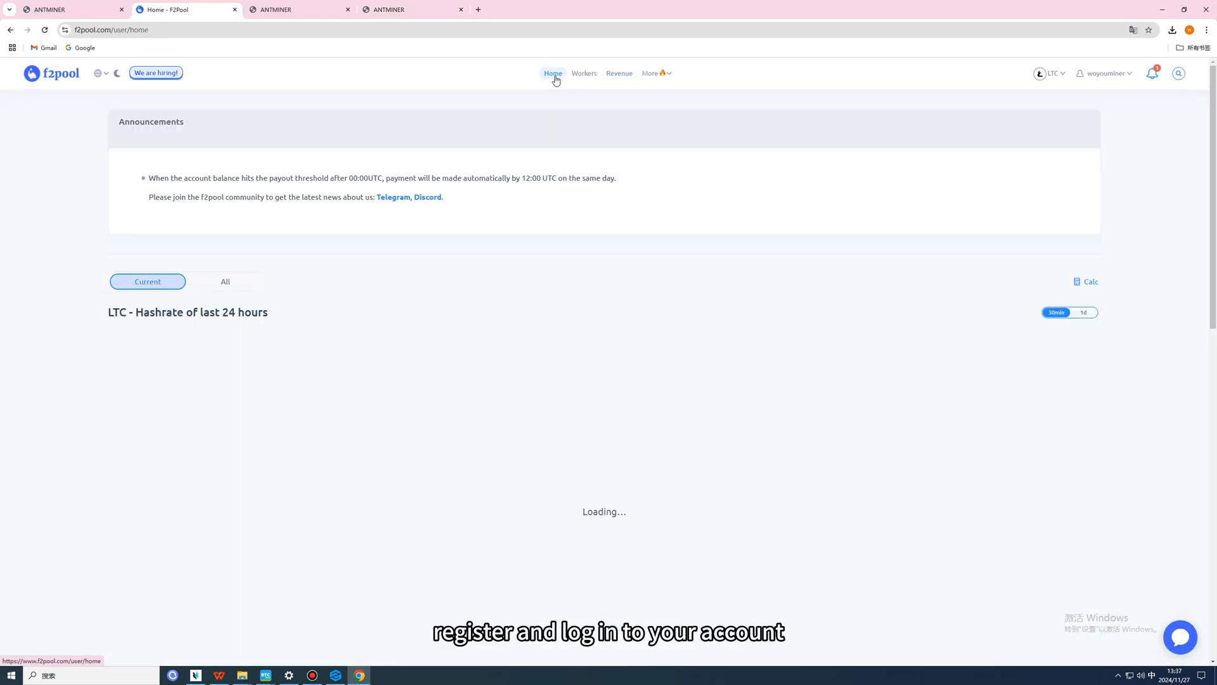
{"action": "left_click", "coordinate": [1049, 74]}
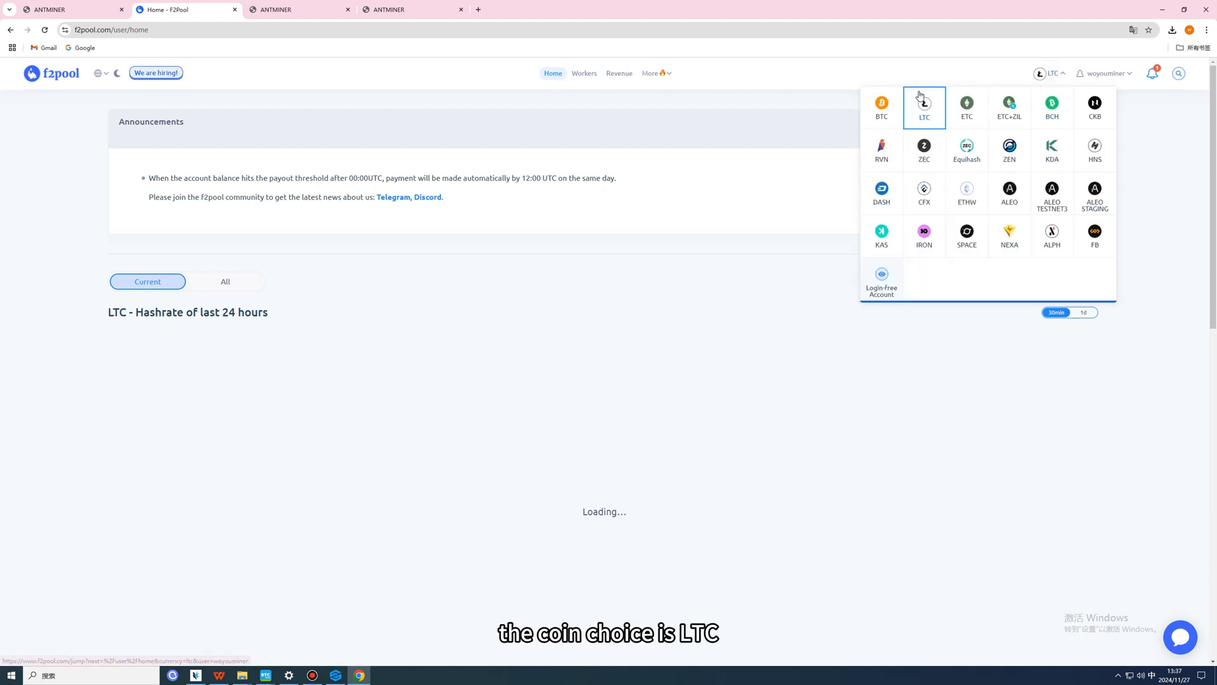
{"action": "scroll", "scroll_direction": "down", "scroll_amount": 3}
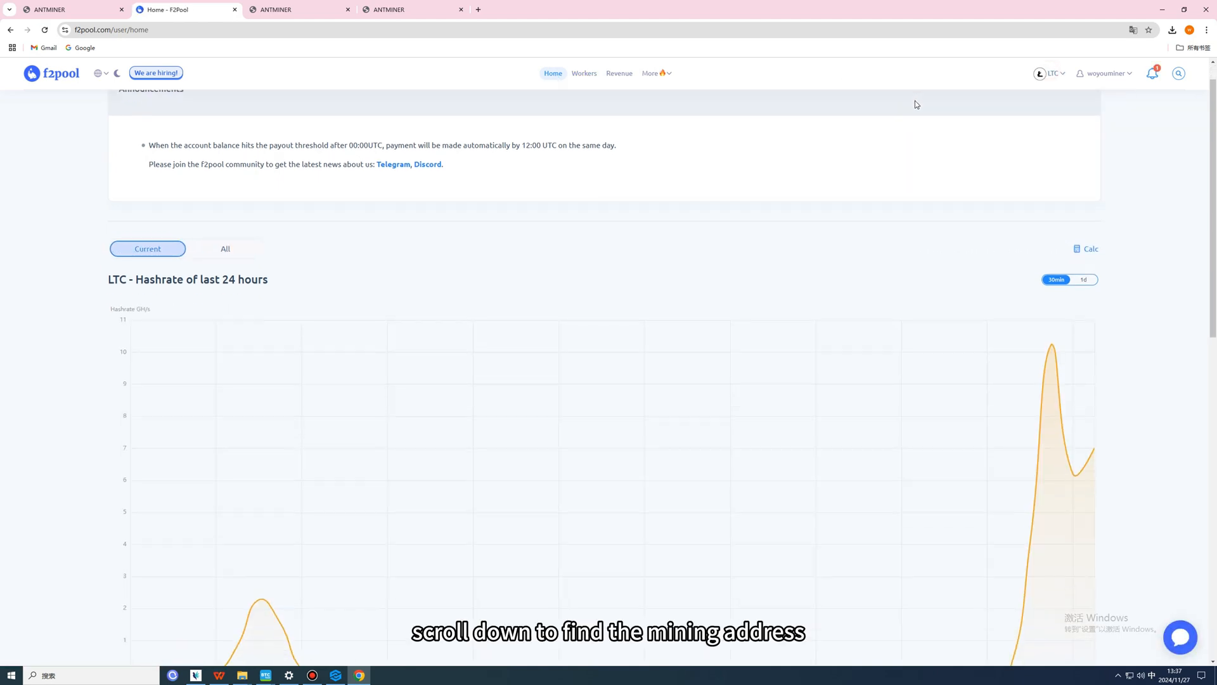
{"action": "scroll", "scroll_direction": "down", "scroll_amount": 3}
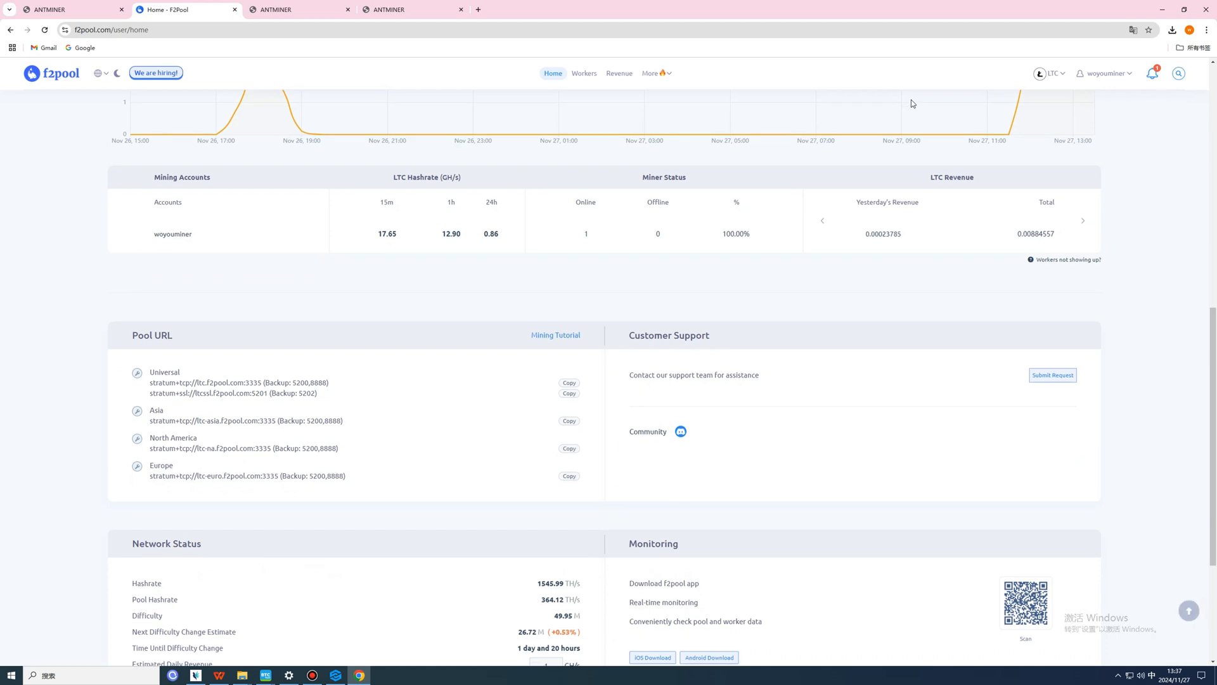
{"action": "left_click", "coordinate": [584, 73]}
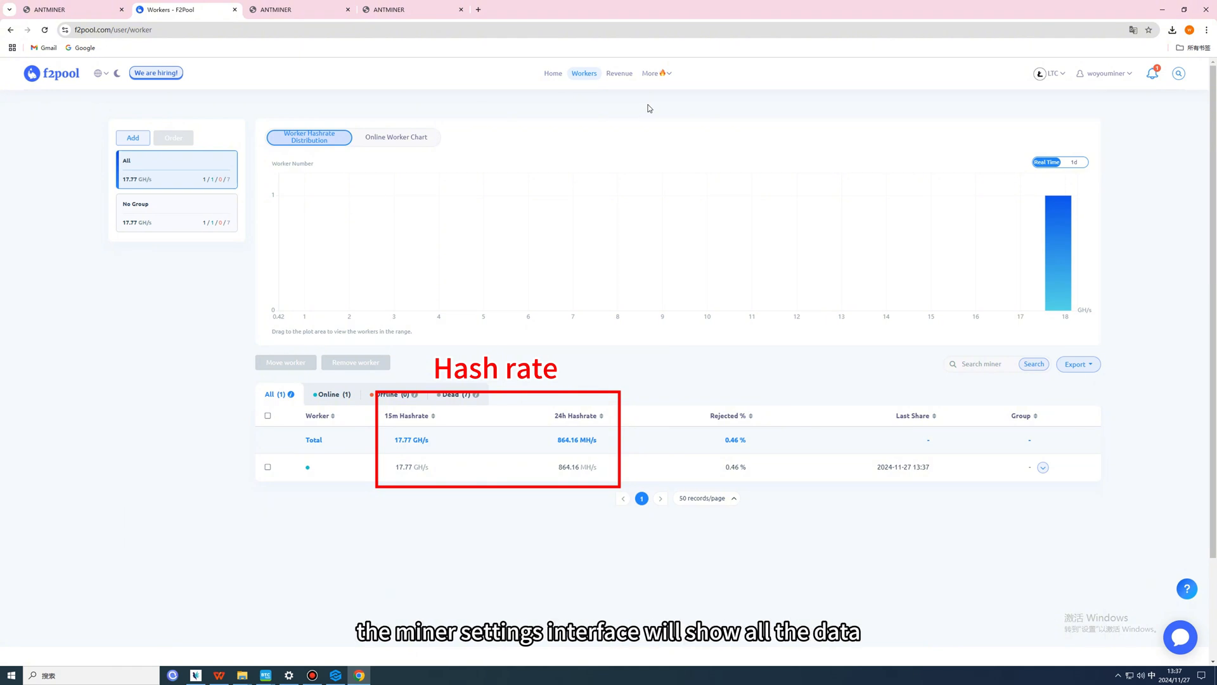
Step: Show the revenue overview with total income of 0.00884557 LTC
{"action": "left_click", "coordinate": [619, 74]}
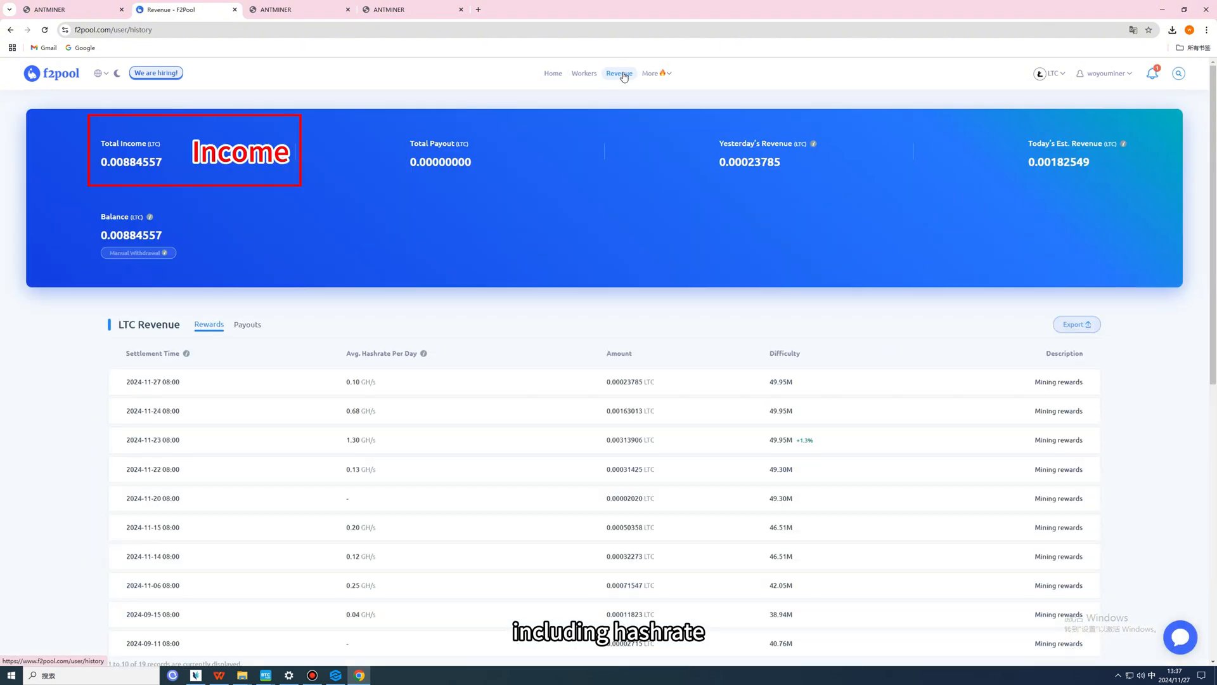